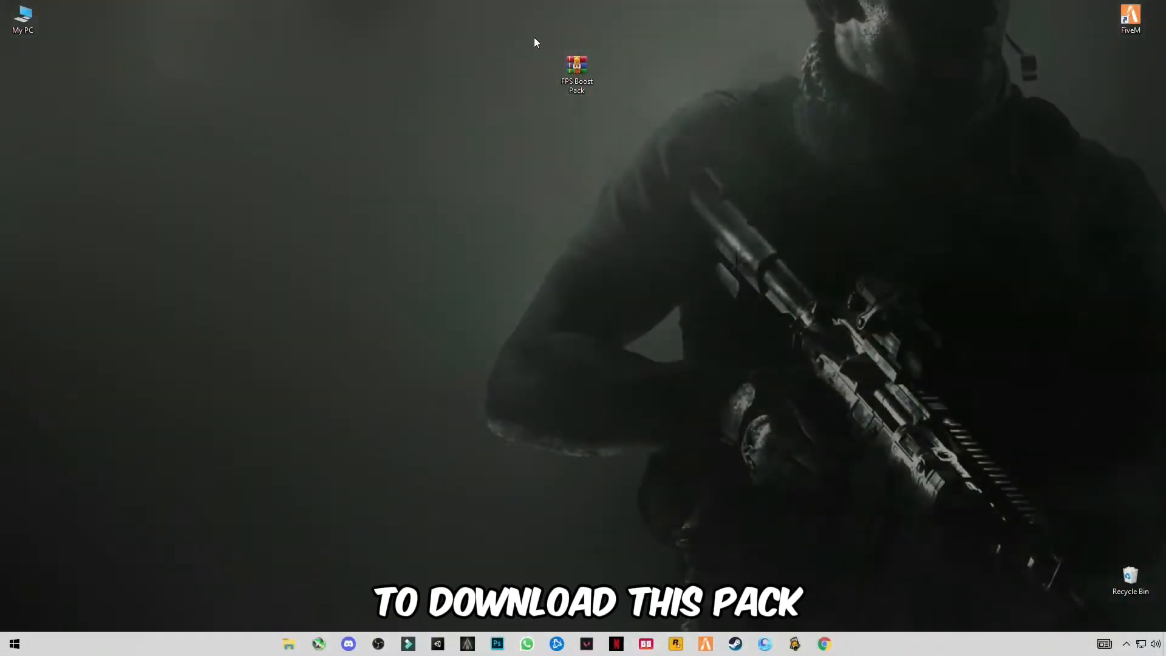
Extract the desktop FPS Boost Pack archive into an 'FPS Boost Pack\' folder
{"action": "left_click", "coordinate": [576, 74]}
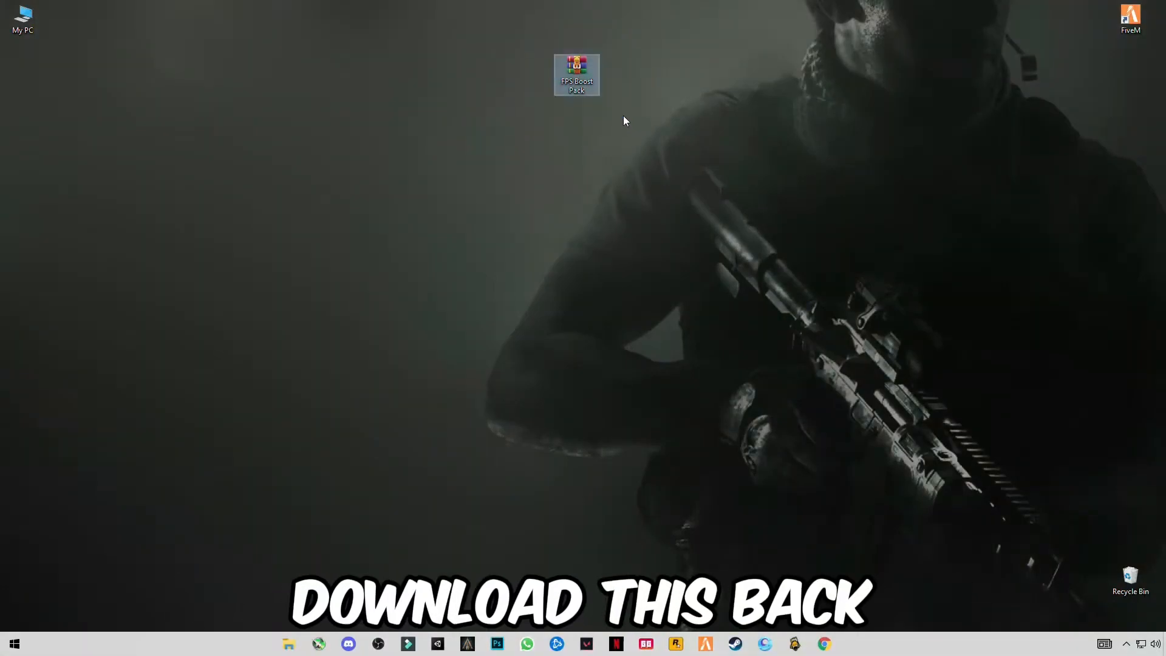
{"action": "right_click", "coordinate": [576, 74]}
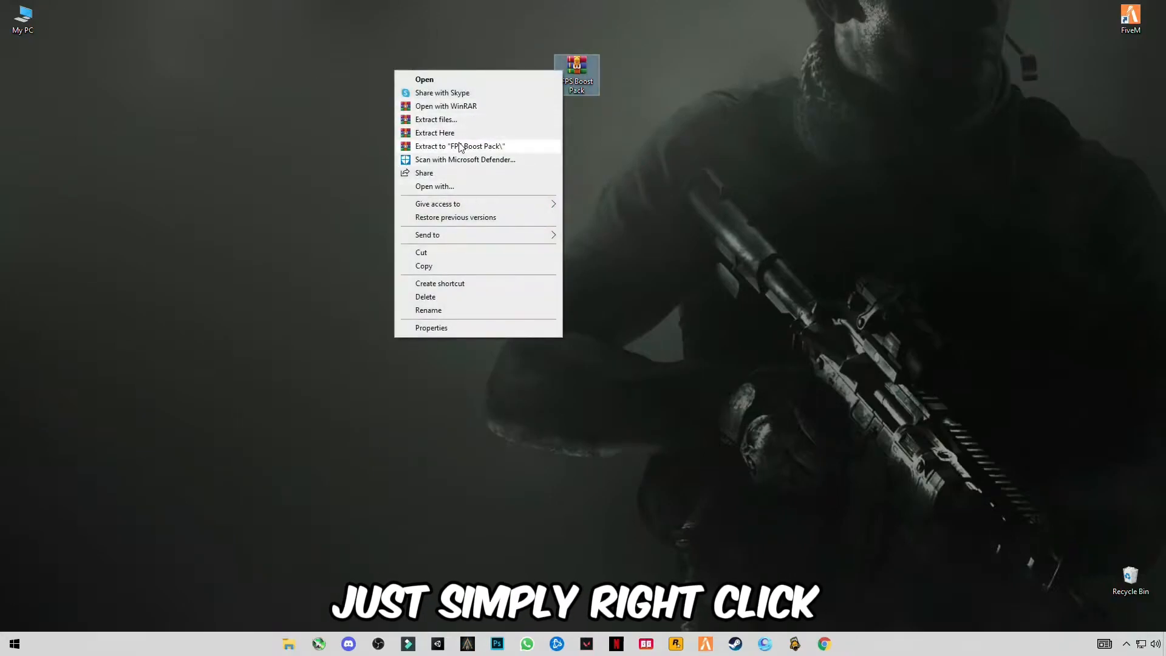
{"action": "left_click", "coordinate": [176, 141]}
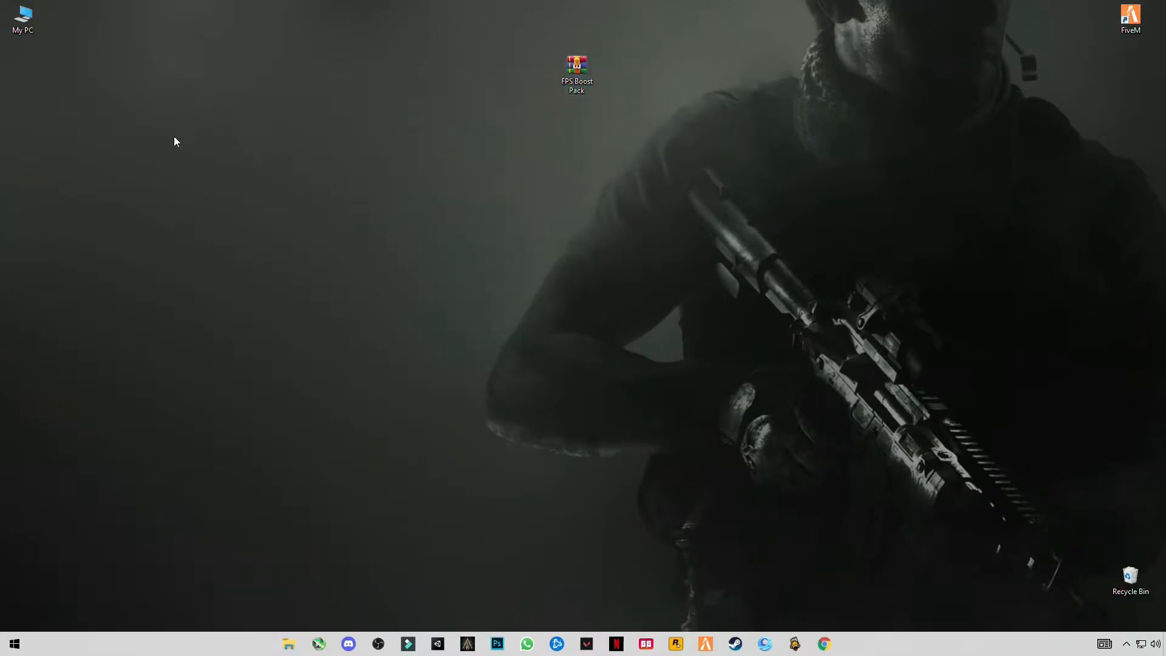
Browse FPS Boost Pack > FPS Boost Pack > 1 Start and launch the 2 Startup Apps shortcut
{"action": "double_click", "coordinate": [575, 67]}
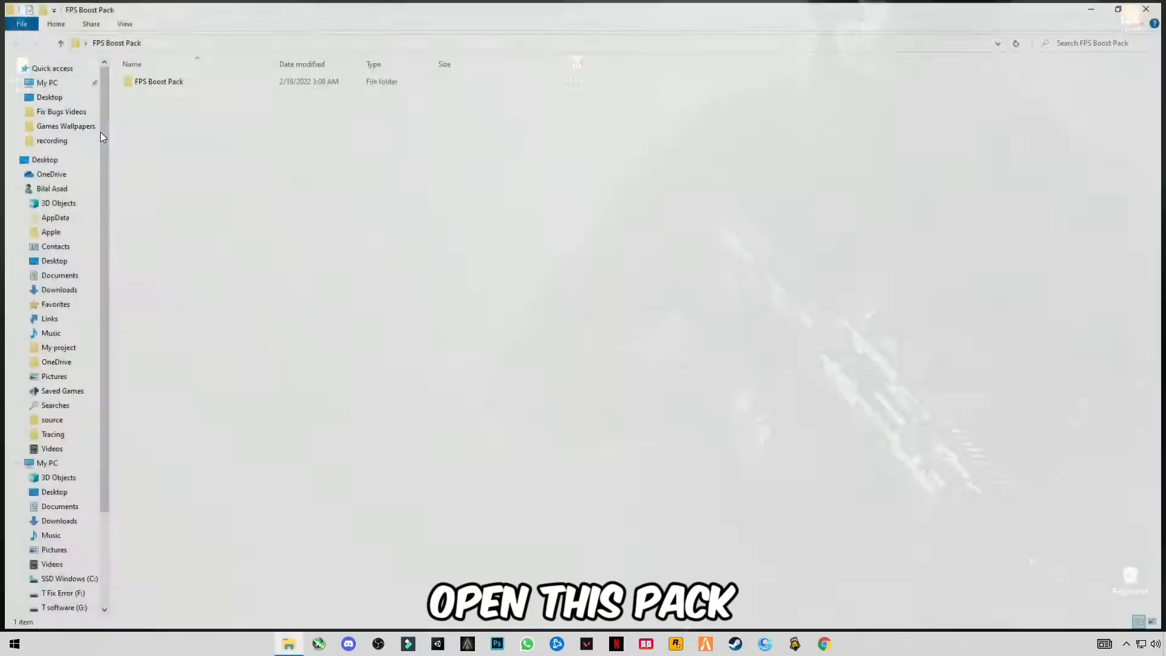
{"action": "left_click", "coordinate": [158, 80]}
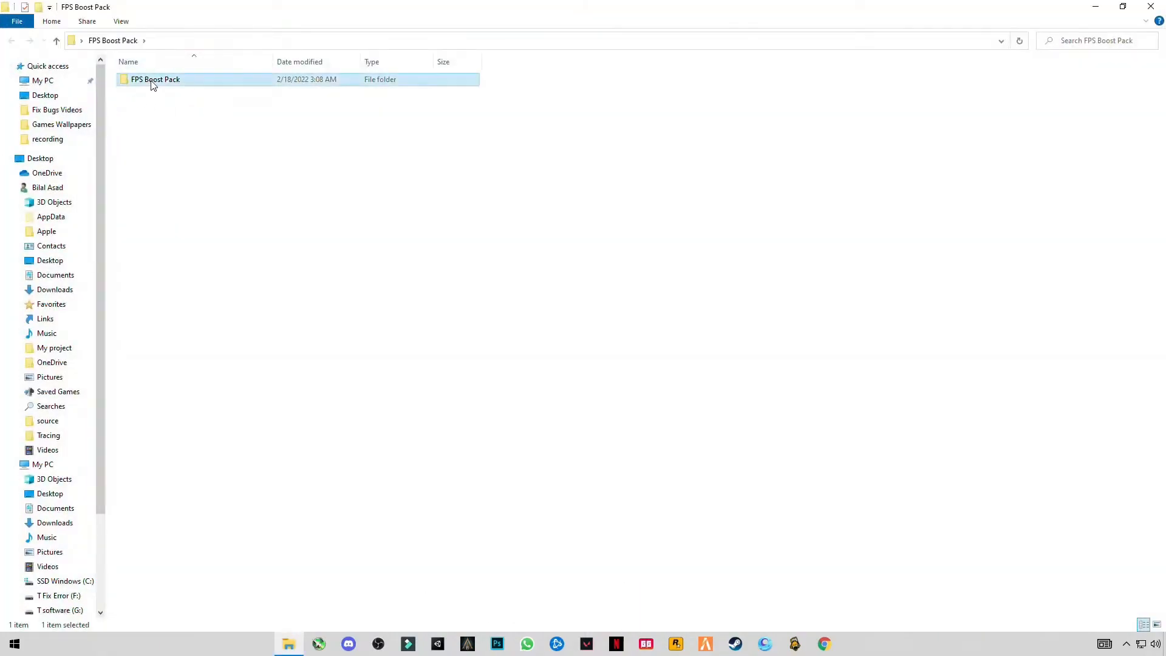
{"action": "double_click", "coordinate": [156, 79]}
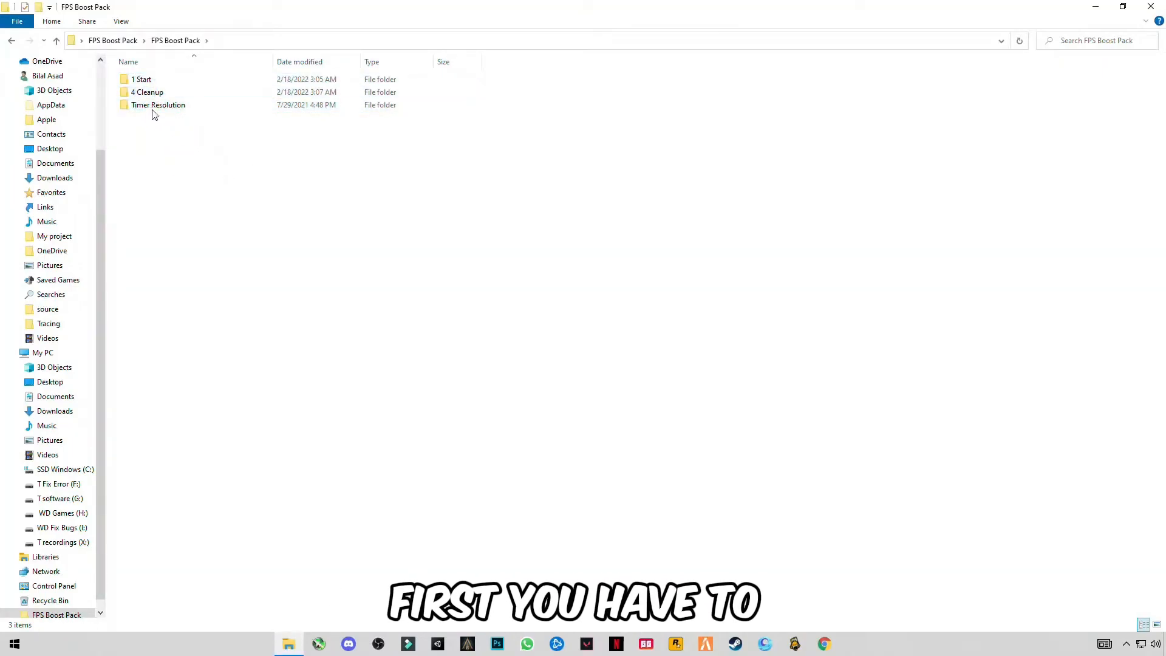
{"action": "double_click", "coordinate": [141, 80]}
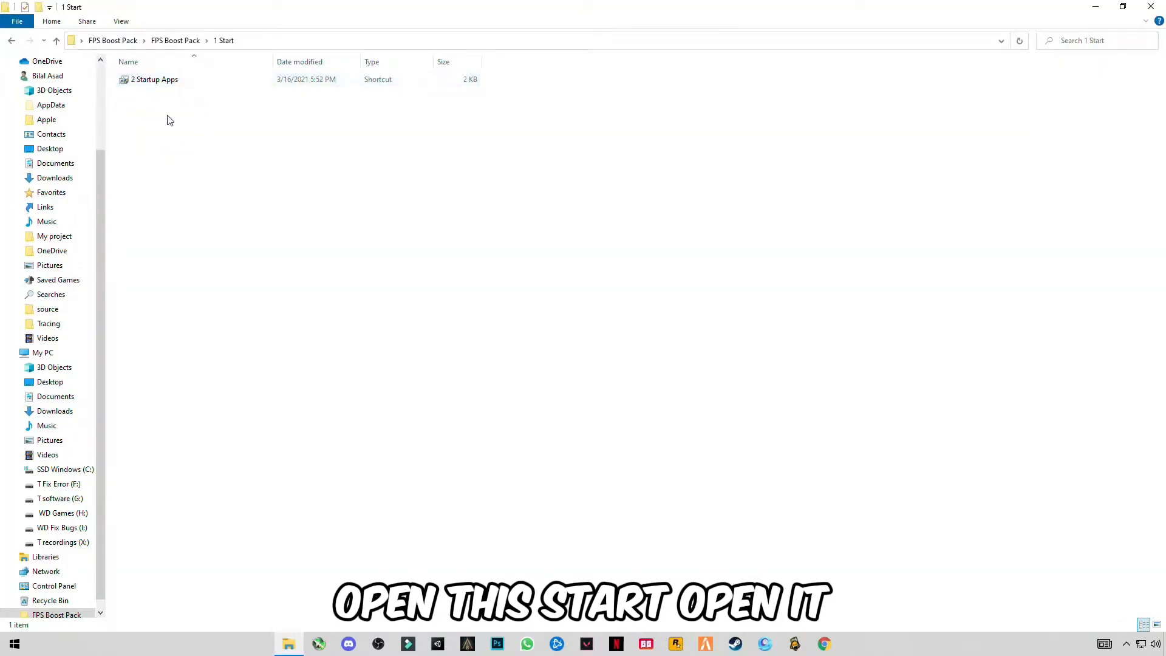
{"action": "double_click", "coordinate": [153, 80]}
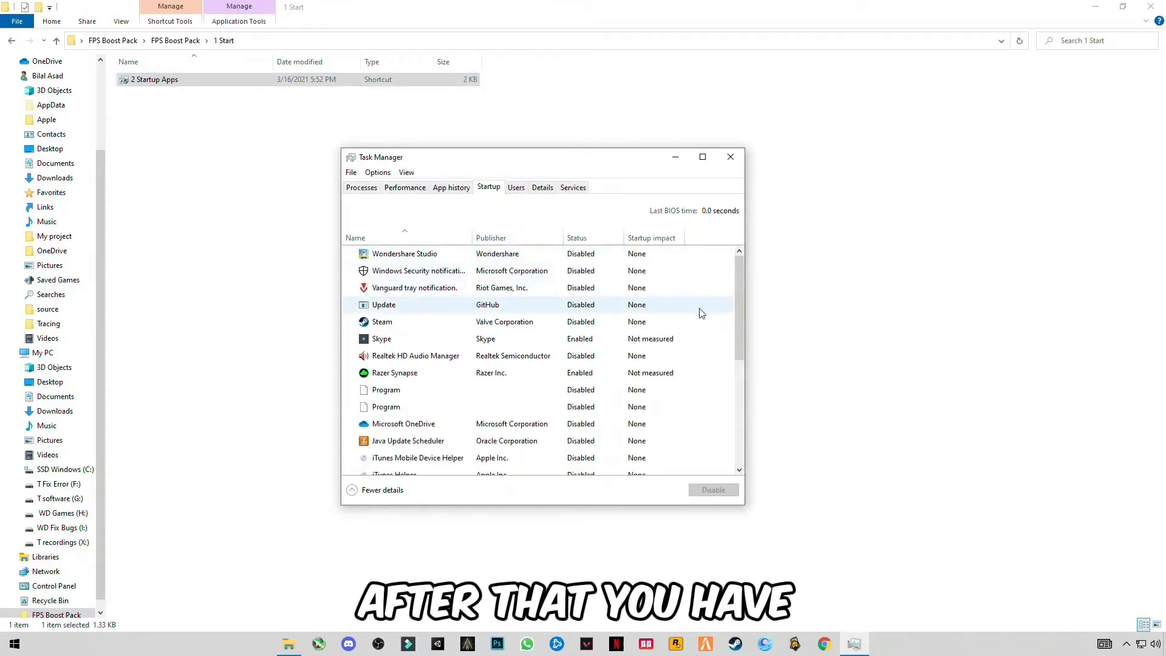
Scroll through Task Manager's Startup list to check the apps are disabled
{"action": "scroll", "scroll_direction": "down", "scroll_amount": 3}
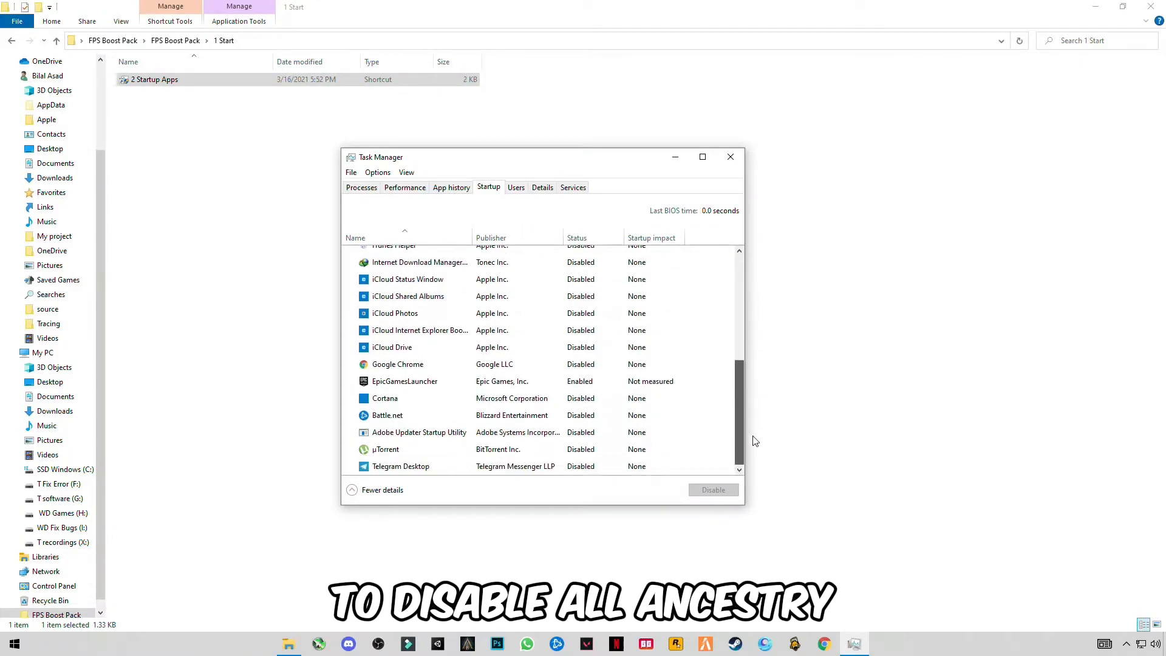
{"action": "scroll", "scroll_direction": "up", "scroll_amount": 3}
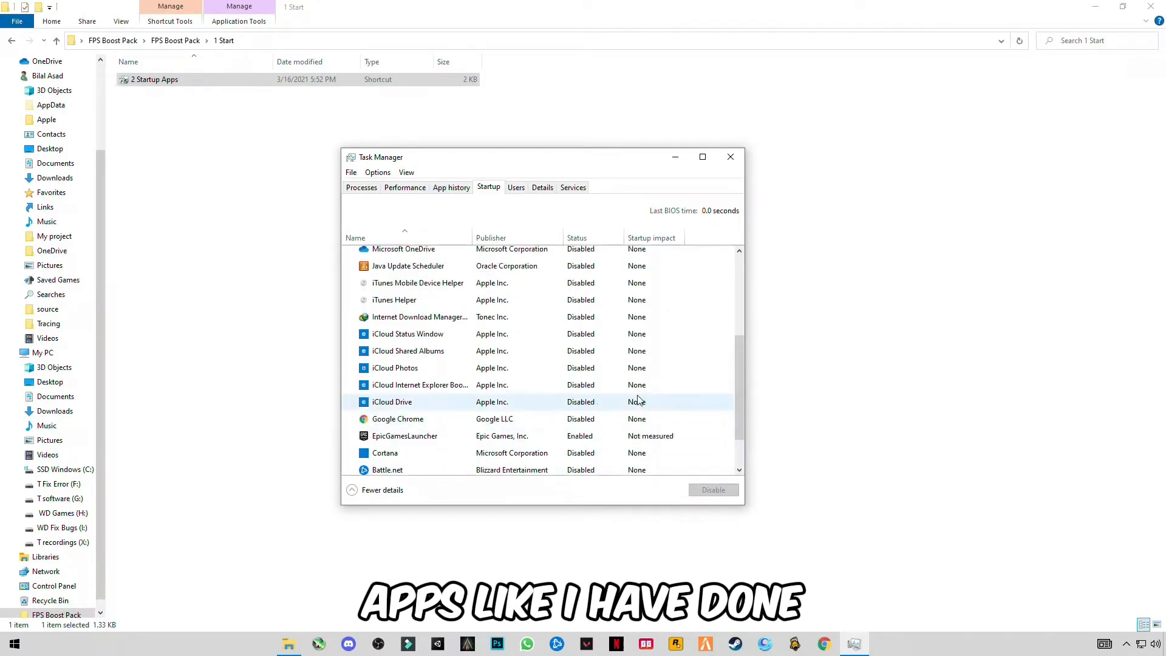
{"action": "scroll", "scroll_direction": "up", "scroll_amount": 3}
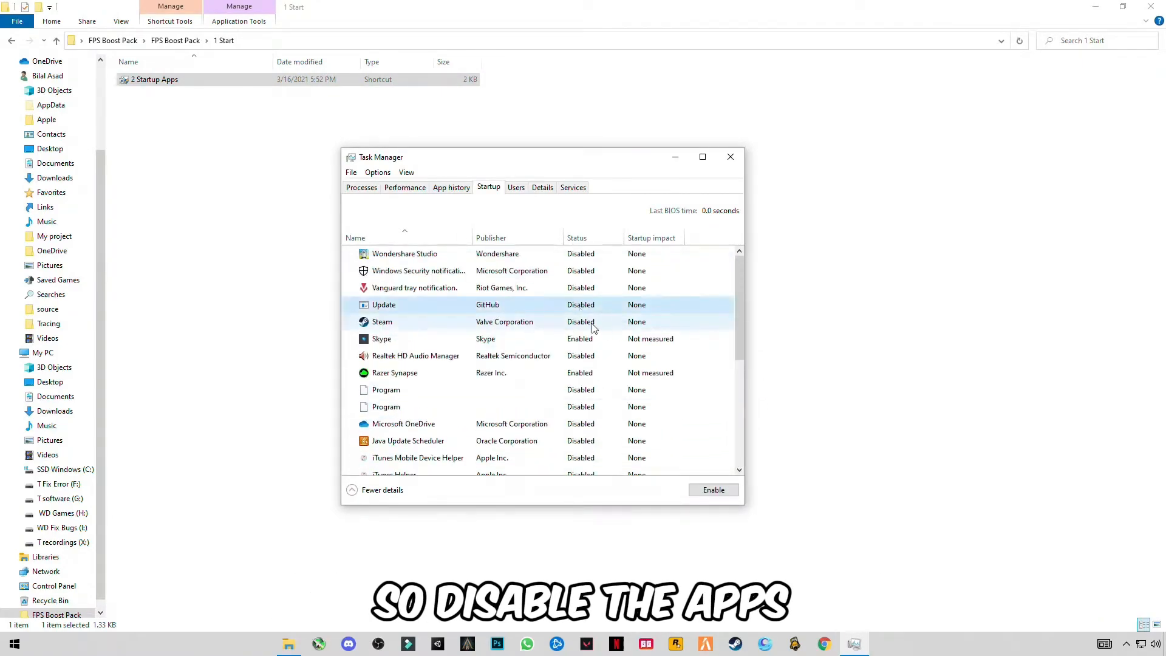
{"action": "scroll", "scroll_direction": "down", "scroll_amount": 3}
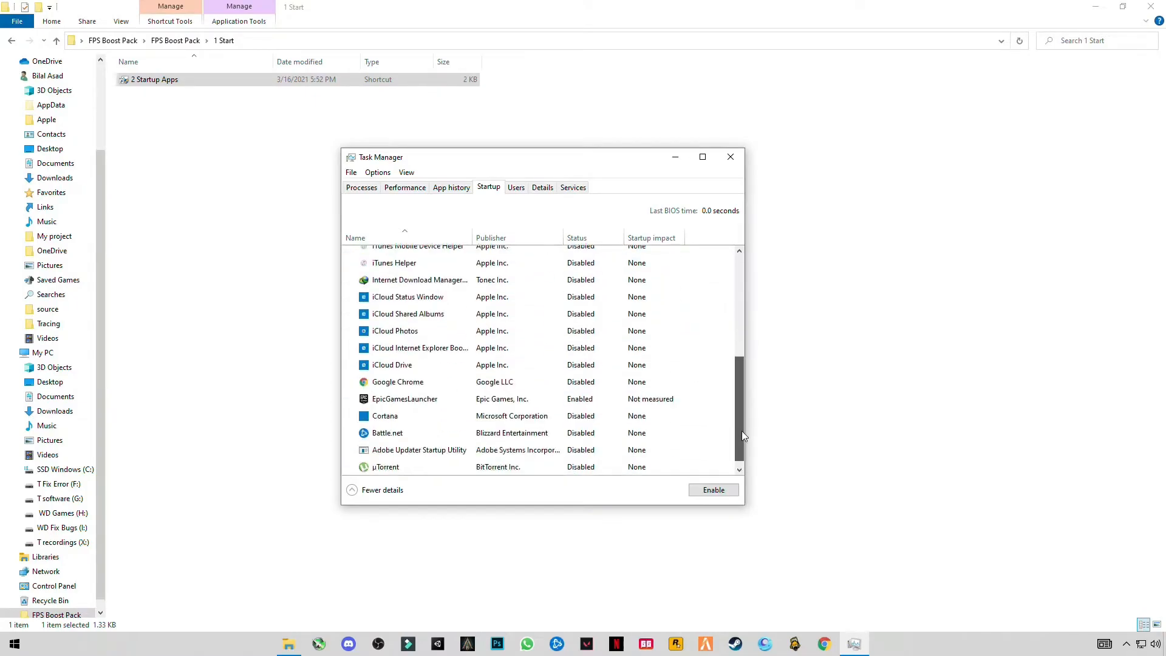
{"action": "scroll", "scroll_direction": "up", "scroll_amount": 3}
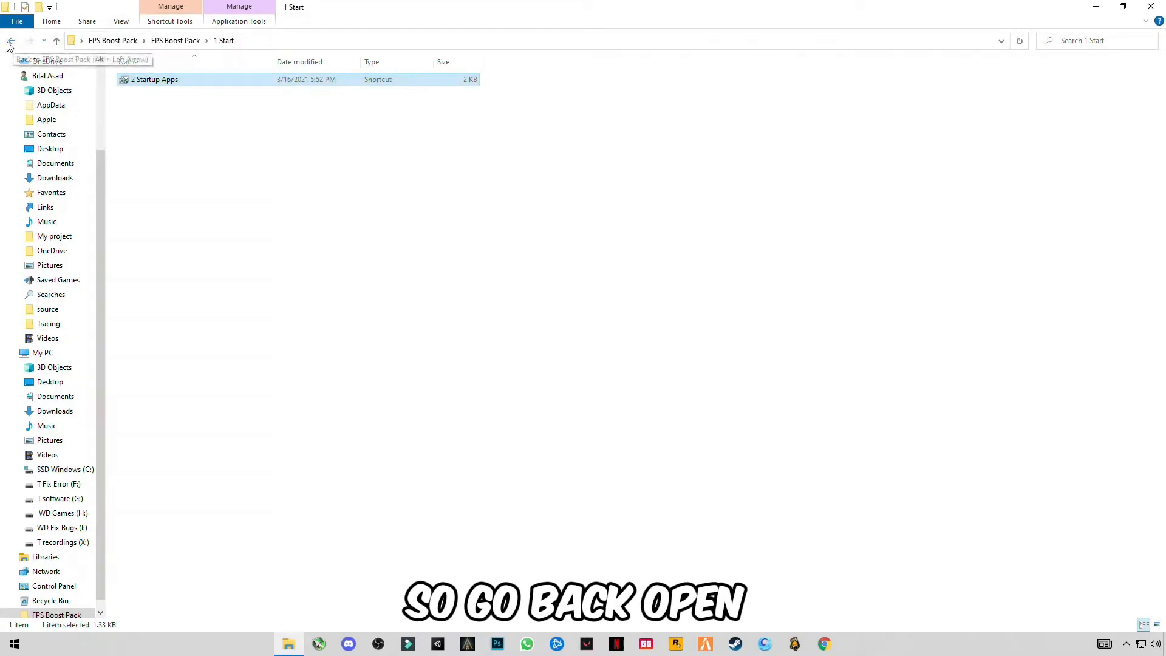
Run the Delete Windows Trash Cache script, then open Windows Temp via Run and delete its items
{"action": "left_click", "coordinate": [11, 41]}
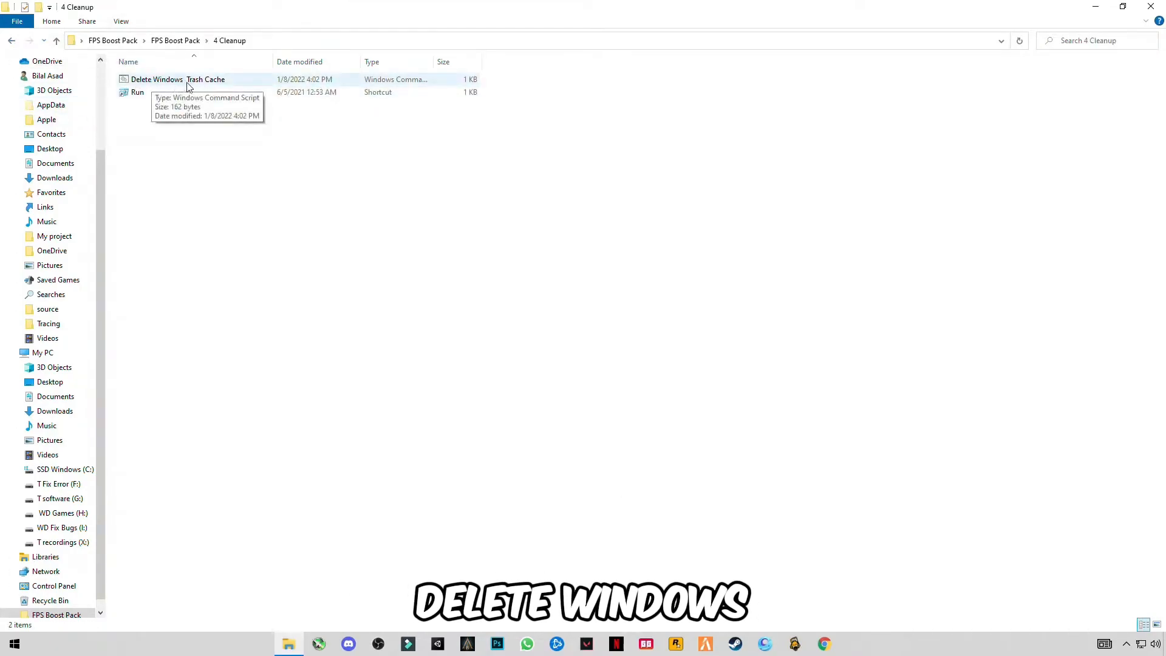
{"action": "double_click", "coordinate": [179, 79]}
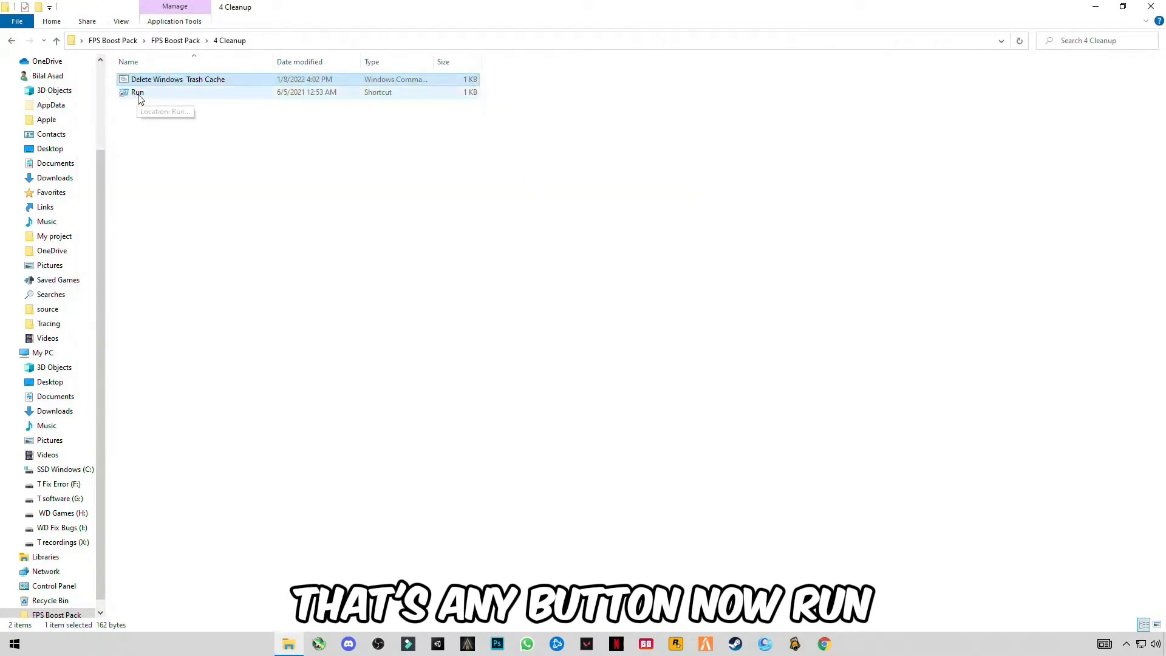
{"action": "double_click", "coordinate": [137, 91]}
{"action": "type", "text": "temp"}
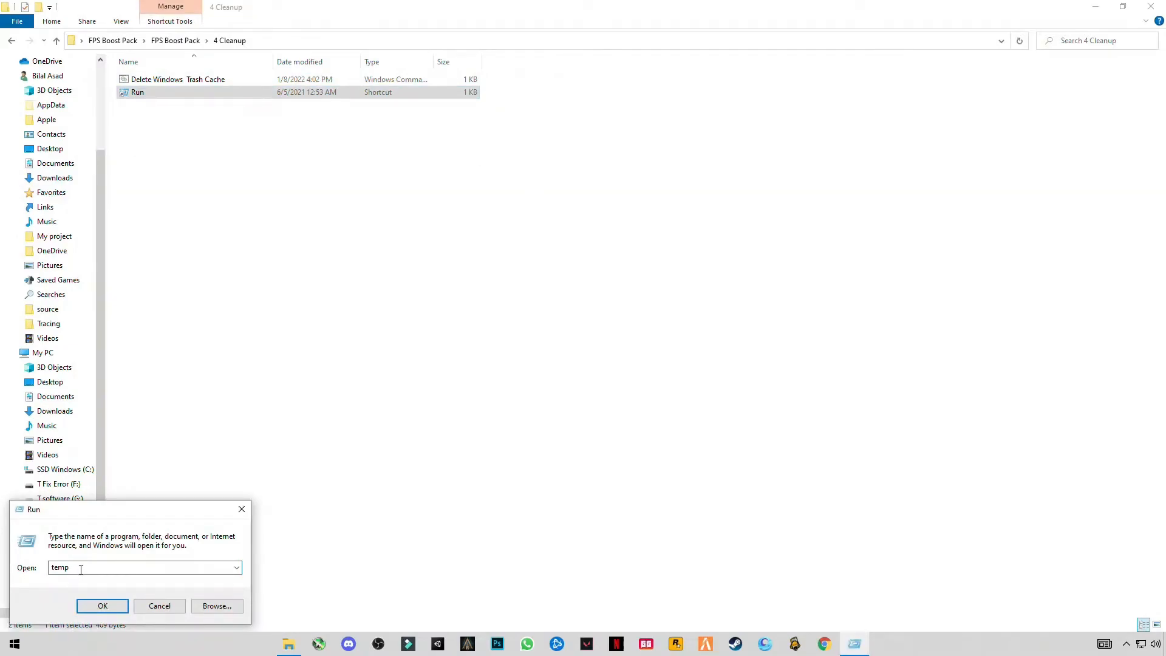
{"action": "left_click", "coordinate": [102, 605]}
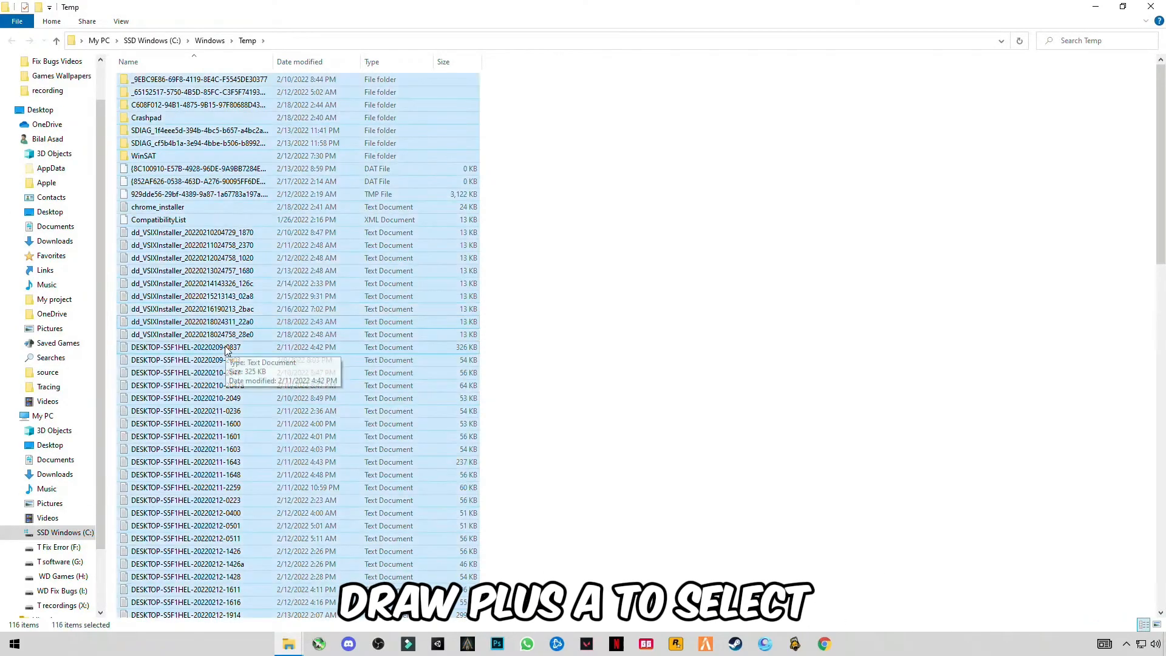
{"action": "key", "text": "Delete"}
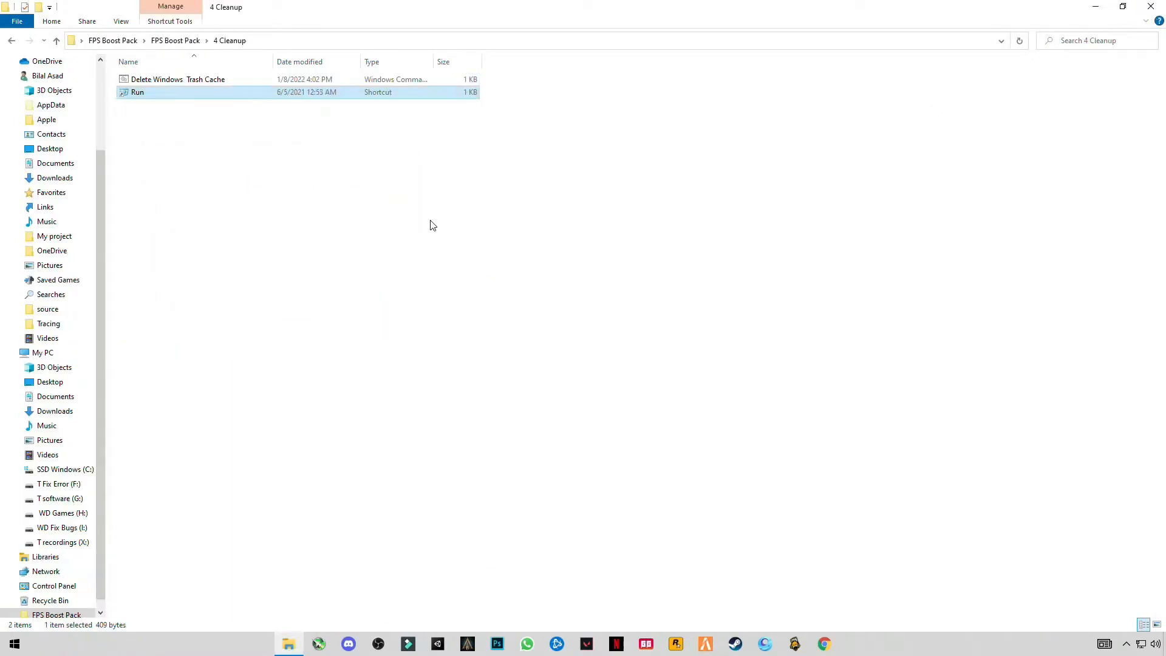
Open the user %temp% folder through the Run shortcut
{"action": "double_click", "coordinate": [136, 92]}
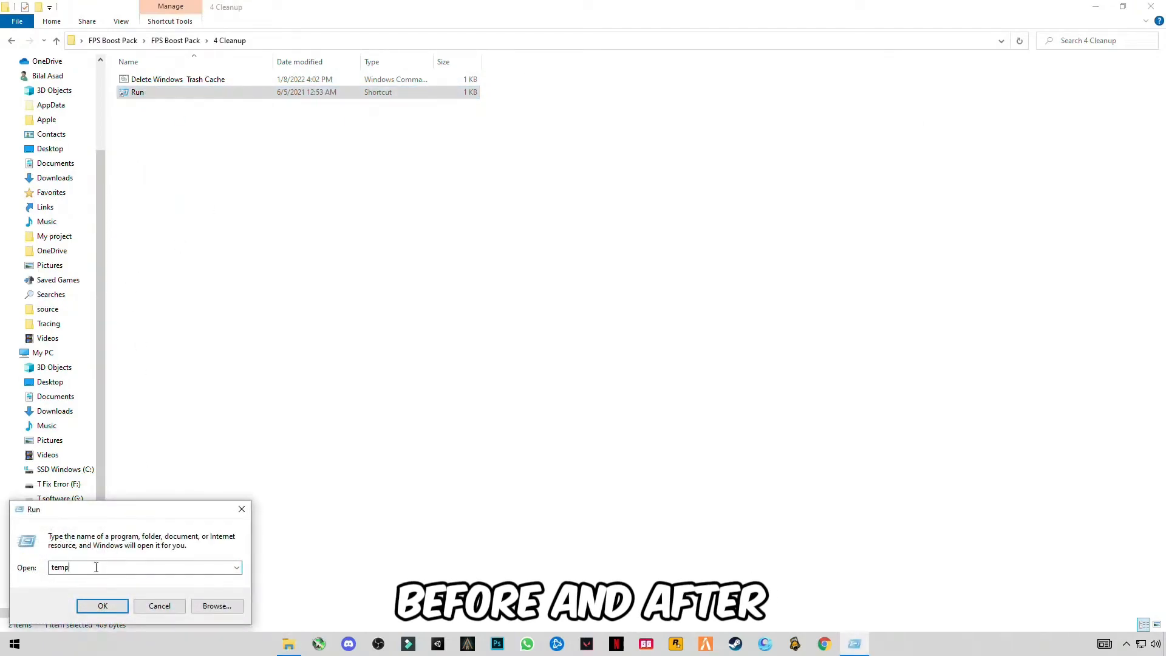
{"action": "type", "text": "%temp%"}
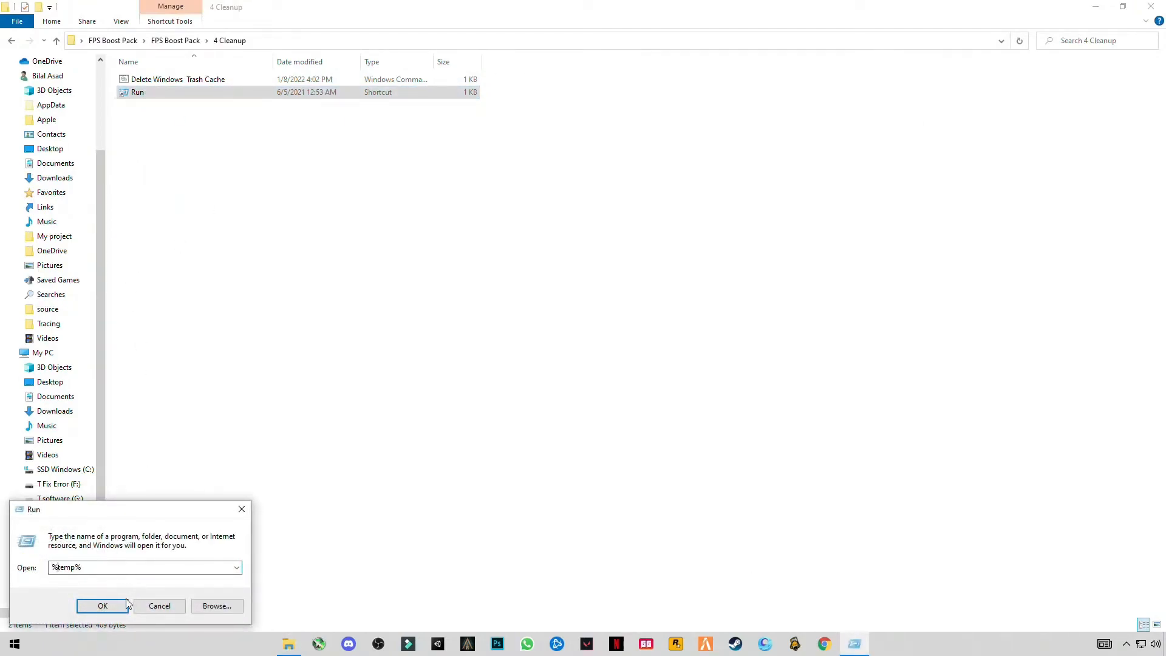
{"action": "left_click", "coordinate": [102, 605]}
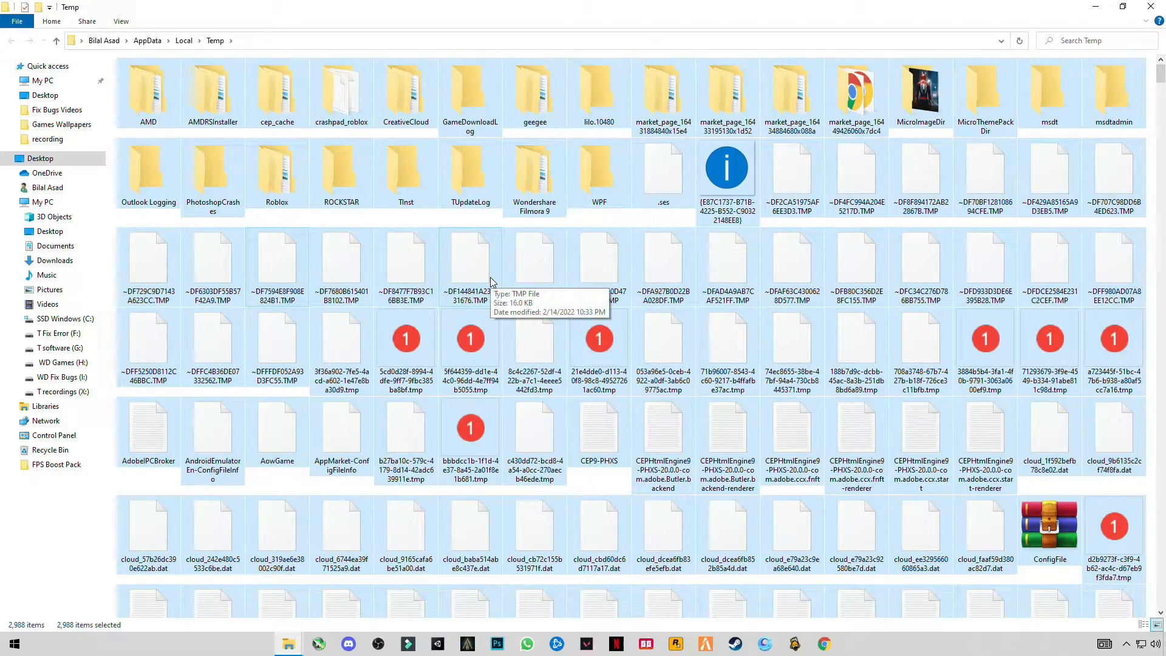
Delete the temp files, granting admin permission and skipping all in-use files
{"action": "key", "text": "Delete"}
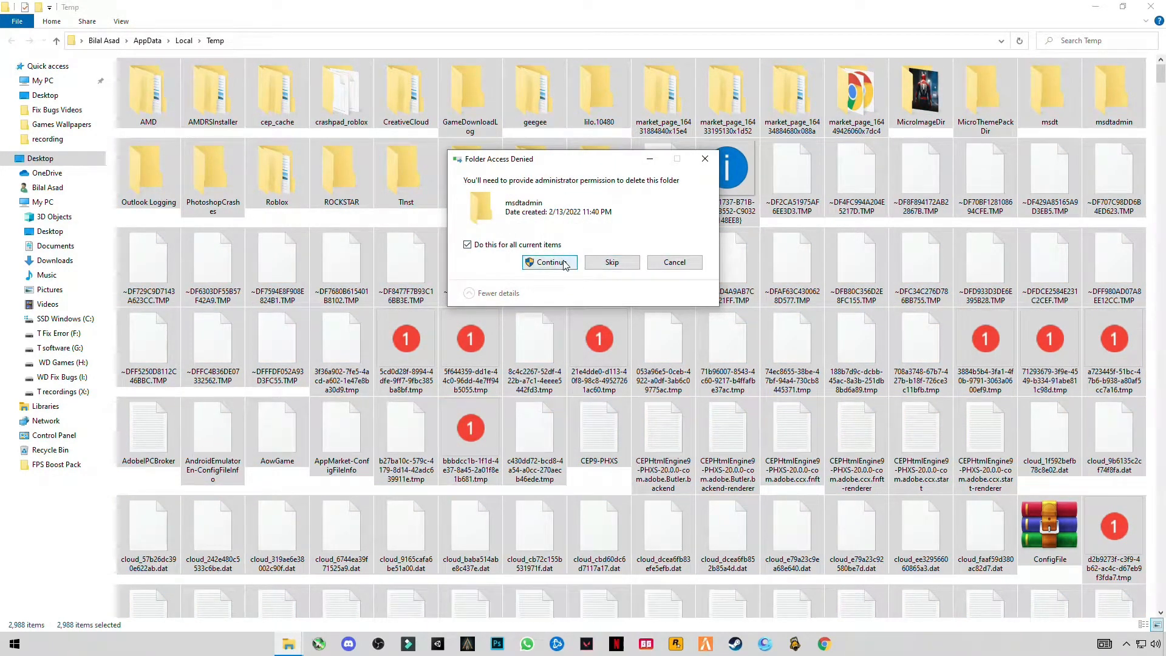
{"action": "left_click", "coordinate": [549, 262]}
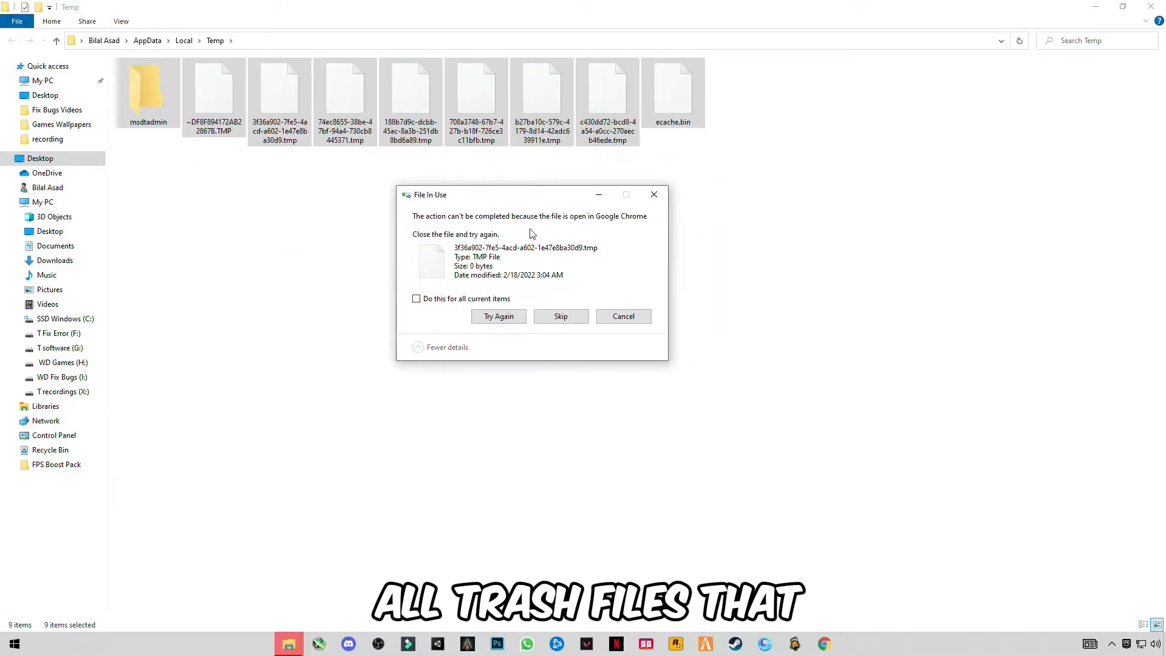
{"action": "left_click", "coordinate": [417, 298]}
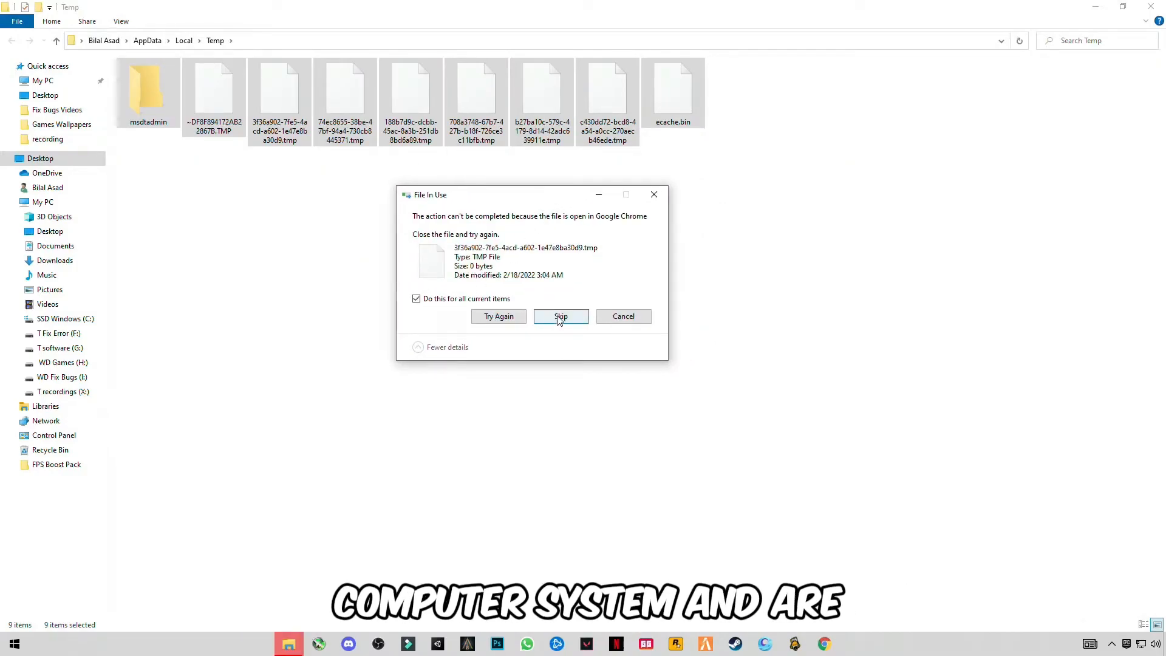
{"action": "mouse_move", "coordinate": [456, 295]}
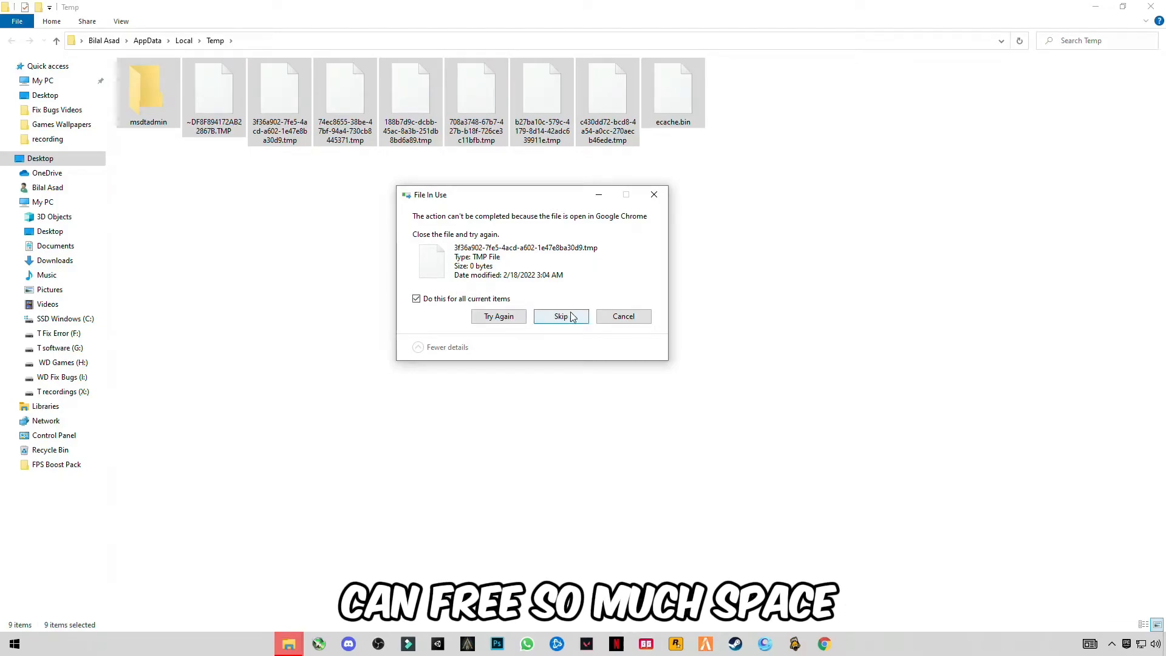
{"action": "left_click", "coordinate": [561, 315]}
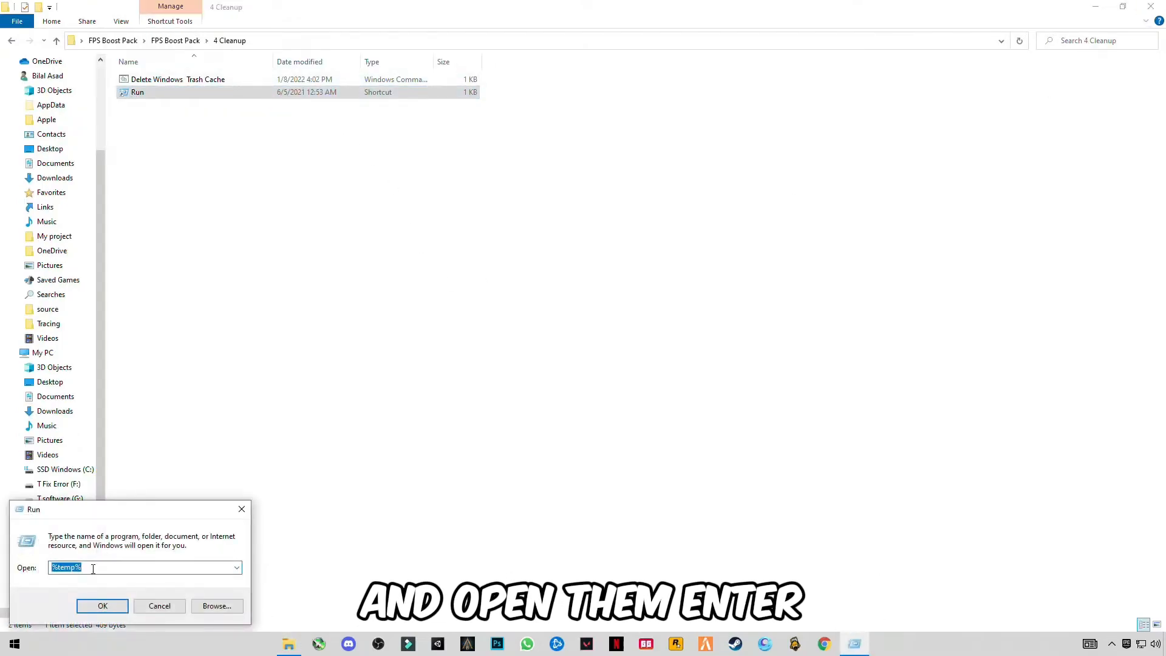
Open the Prefetch folder via Run, grant access, and delete all its files
{"action": "type", "text": "pref"}
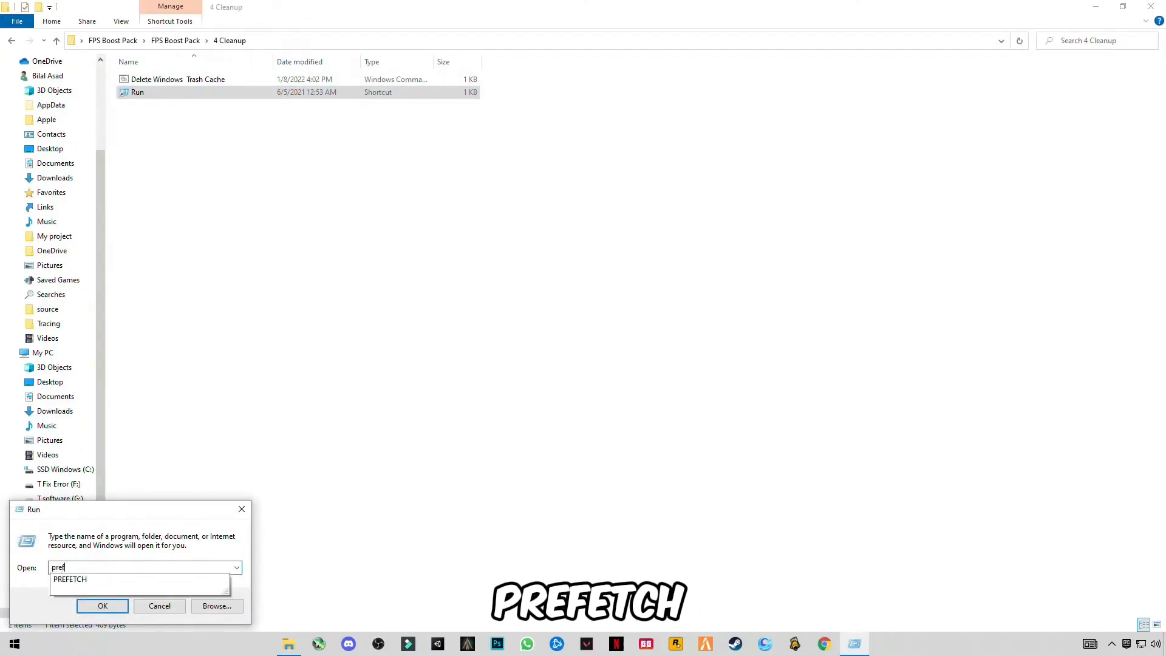
{"action": "left_click", "coordinate": [102, 605]}
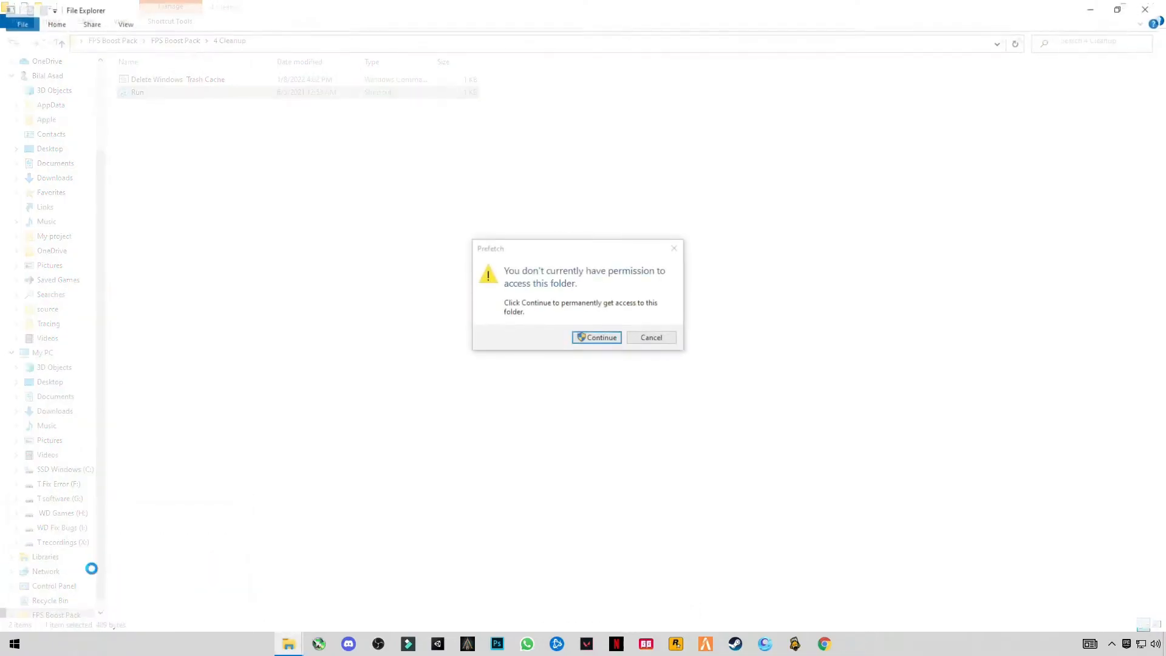
{"action": "left_click", "coordinate": [595, 337]}
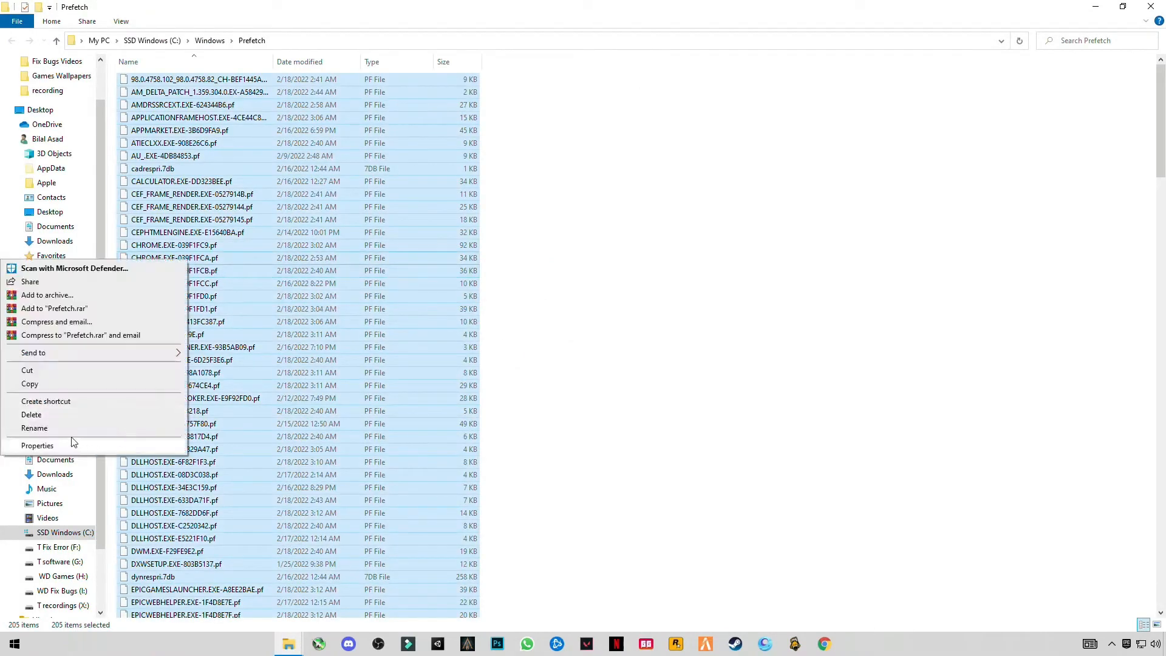
{"action": "left_click", "coordinate": [31, 414]}
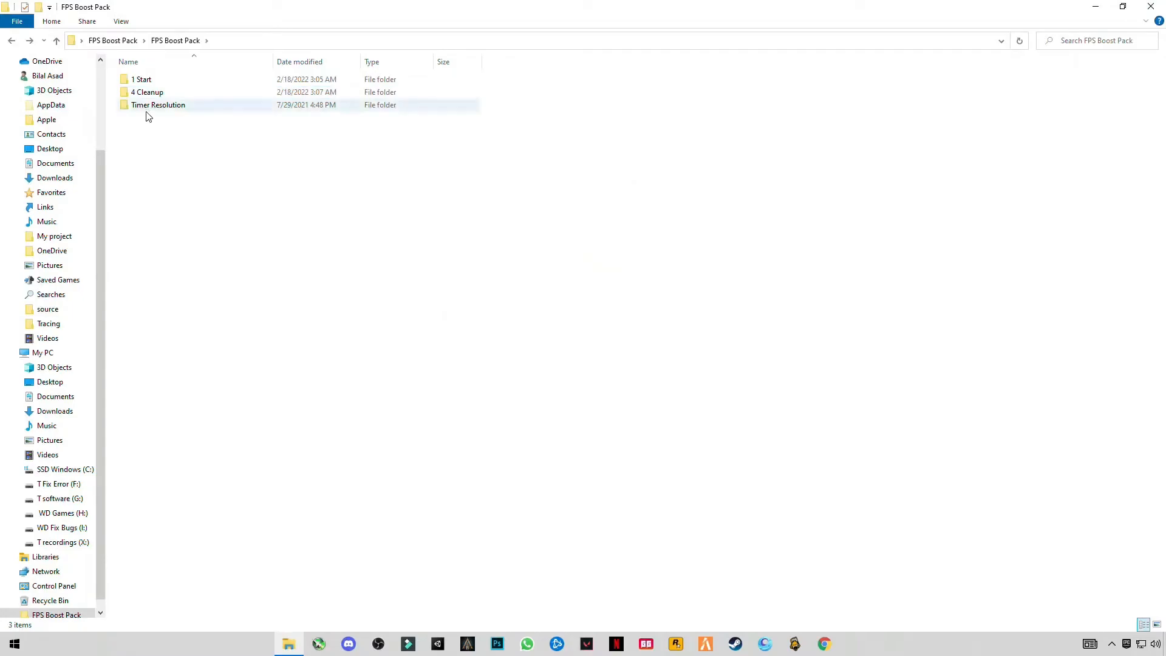
Copy the three bcdedit commands from Timer Resolution's cmd code notes and close Notepad
{"action": "double_click", "coordinate": [158, 104]}
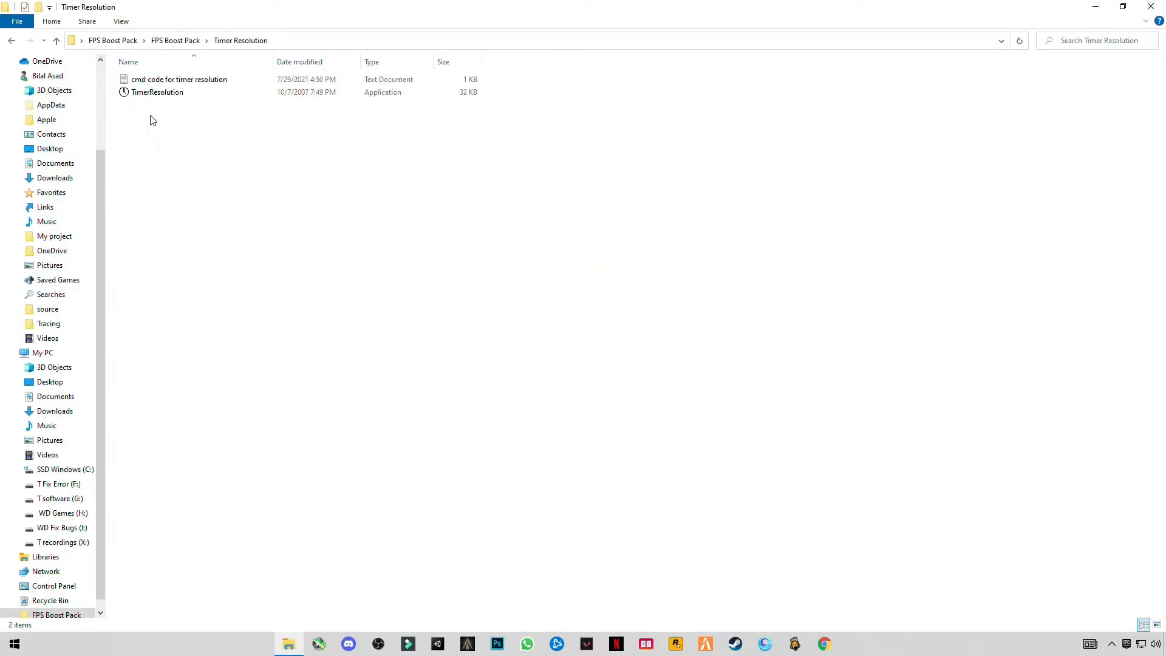
{"action": "mouse_move", "coordinate": [168, 83]}
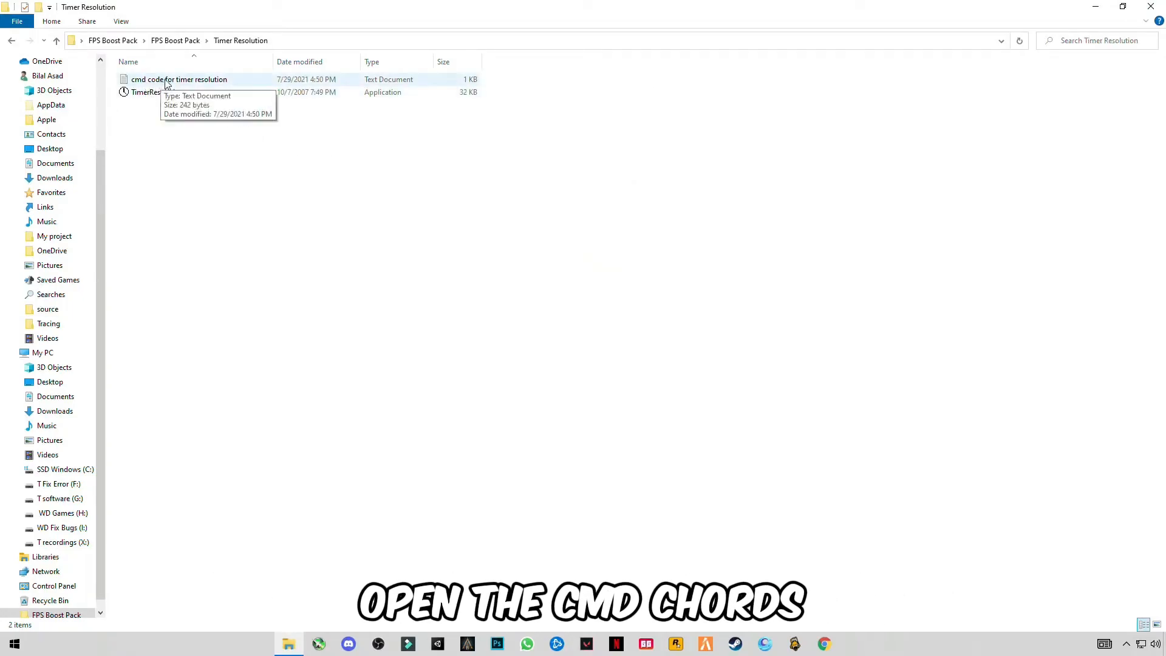
{"action": "double_click", "coordinate": [179, 79]}
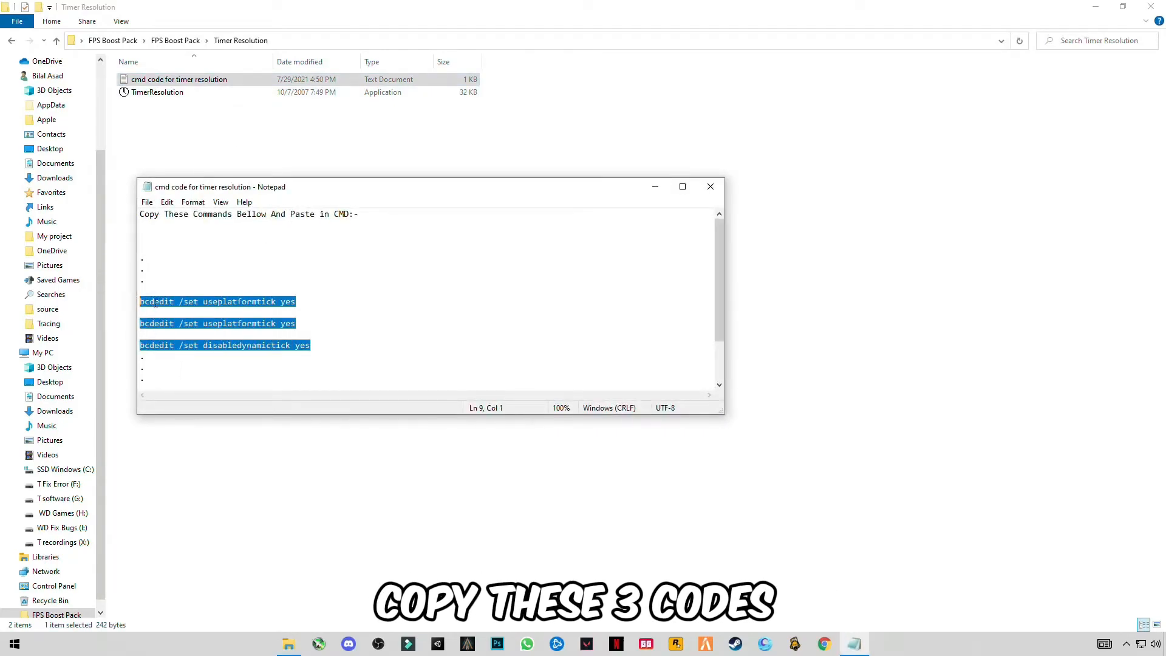
{"action": "right_click", "coordinate": [215, 312]}
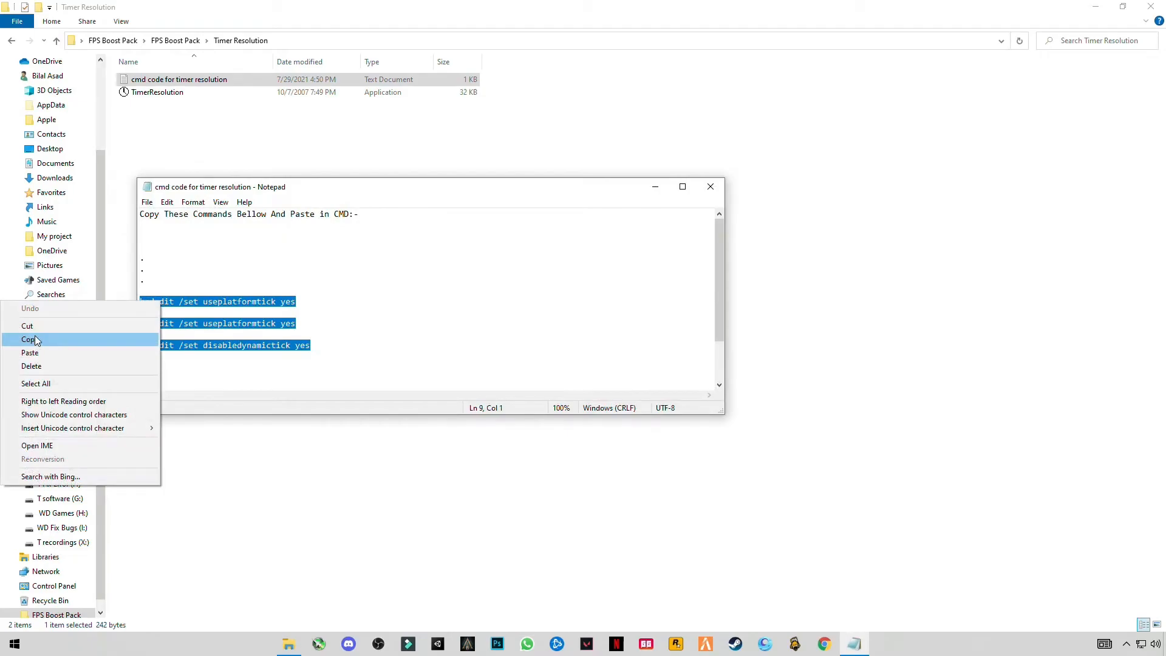
{"action": "left_click", "coordinate": [29, 339]}
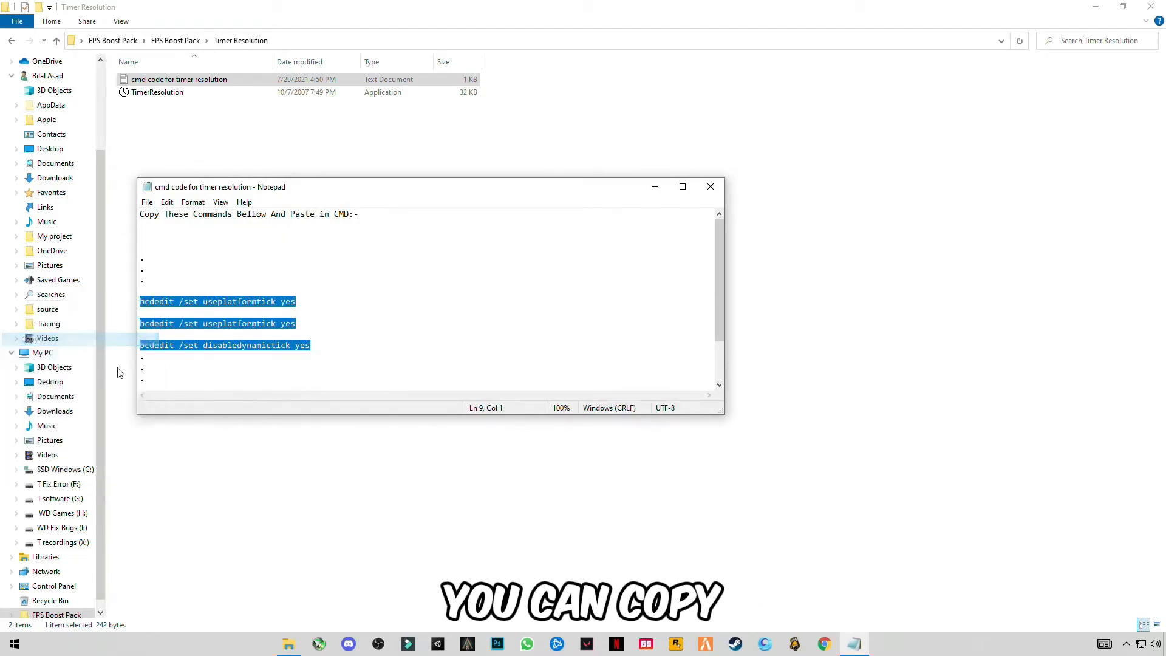
{"action": "left_click", "coordinate": [709, 187]}
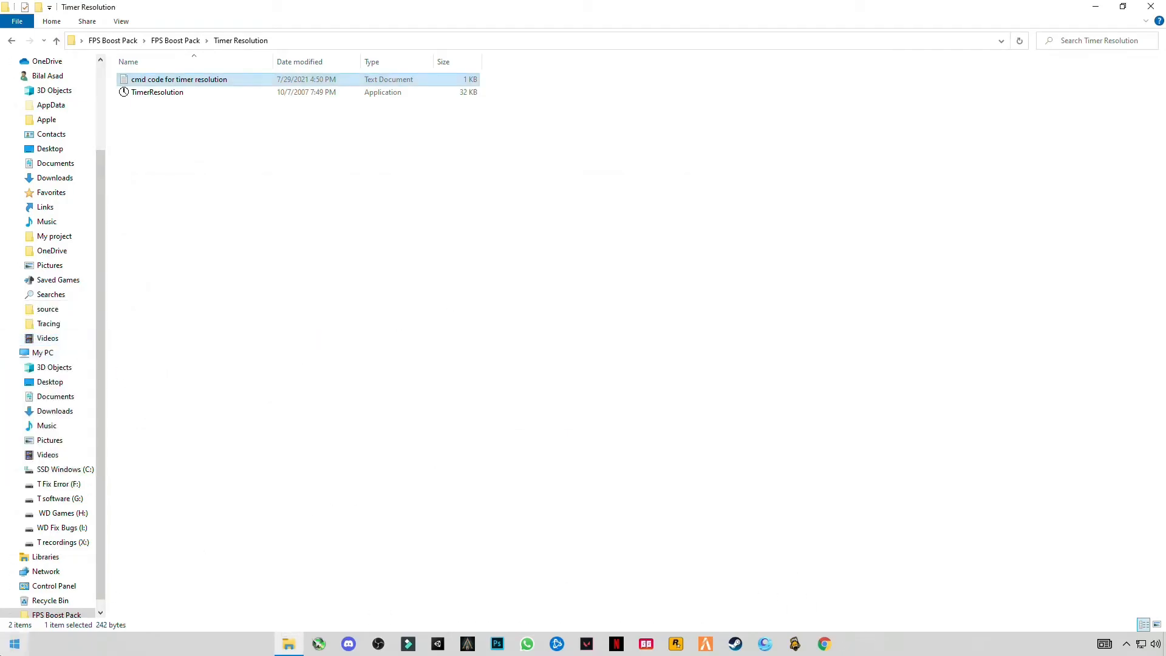
Search Start for cmd and run Command Prompt as administrator
{"action": "left_click", "coordinate": [14, 643]}
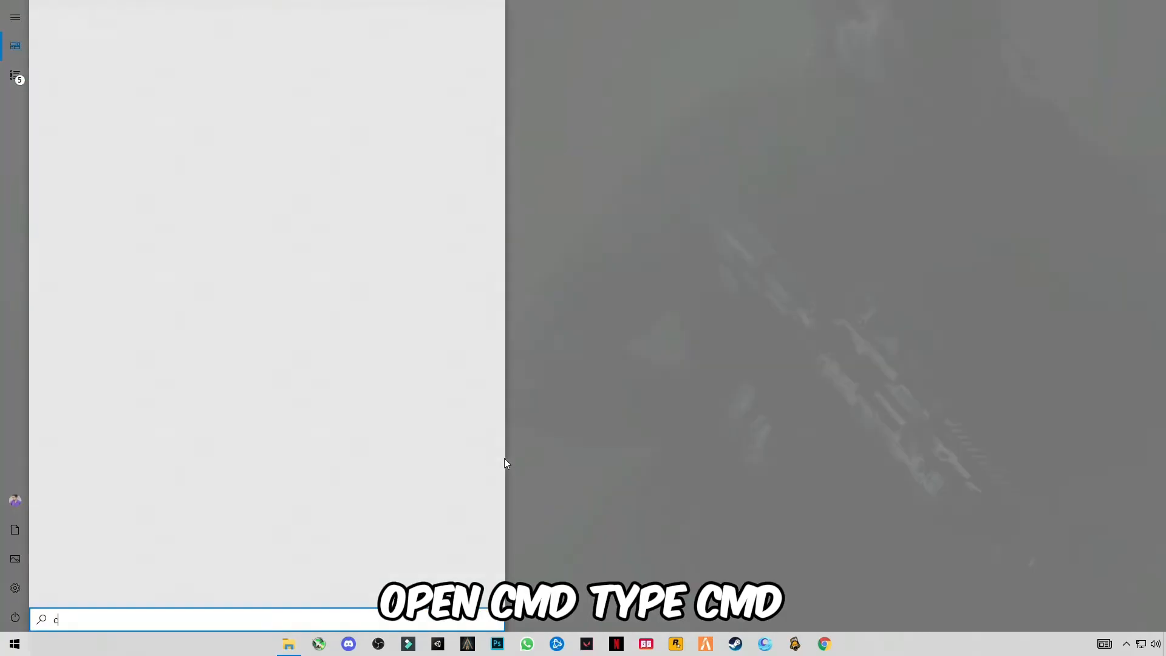
{"action": "type", "text": "md"}
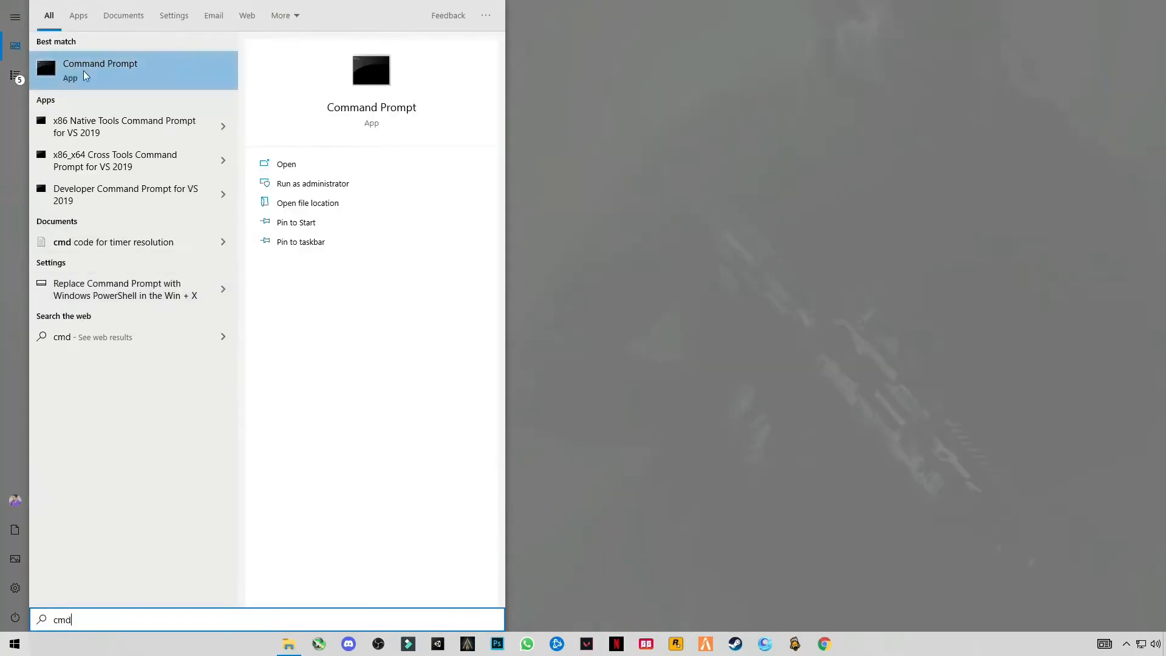
{"action": "right_click", "coordinate": [99, 70]}
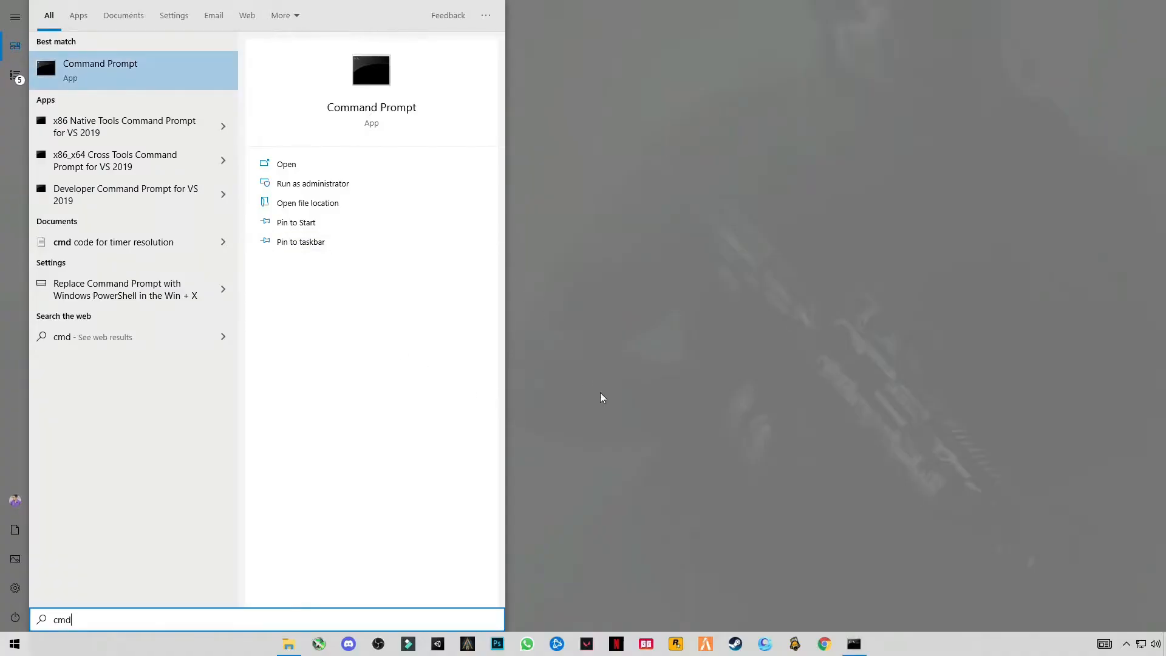
{"action": "left_click", "coordinate": [318, 183]}
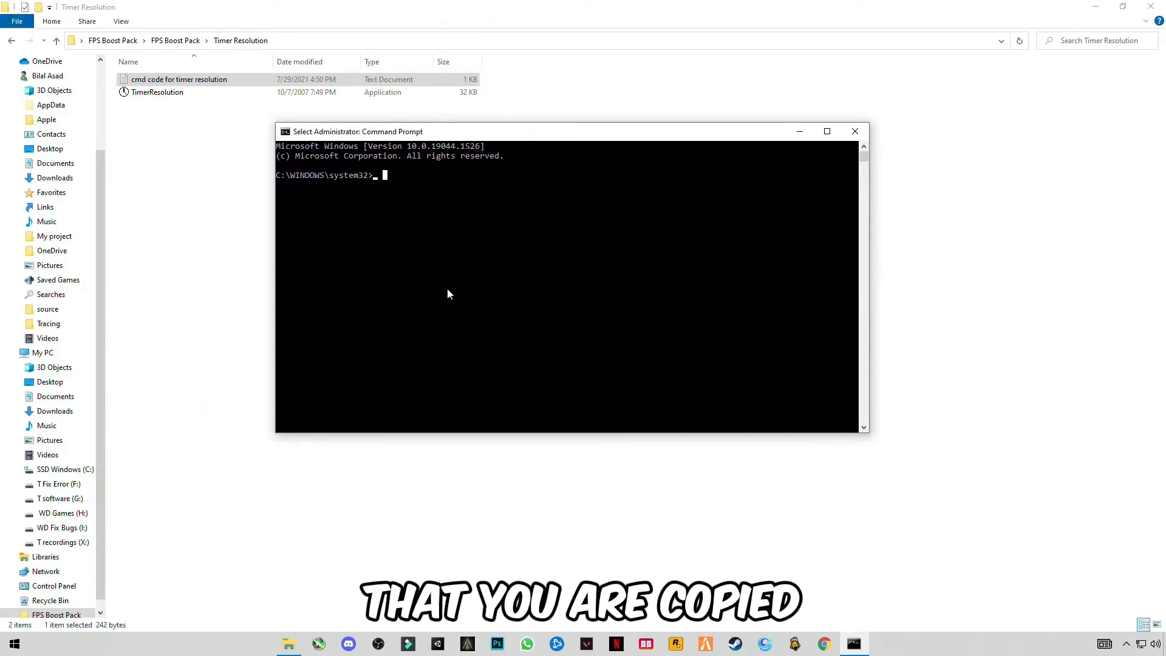
Run the bcdedit timer commands, including 'bcdedit /set useplatformtick yes', then close Command Prompt
{"action": "type", "text": "bcdedit /set useplatformtick yes"}
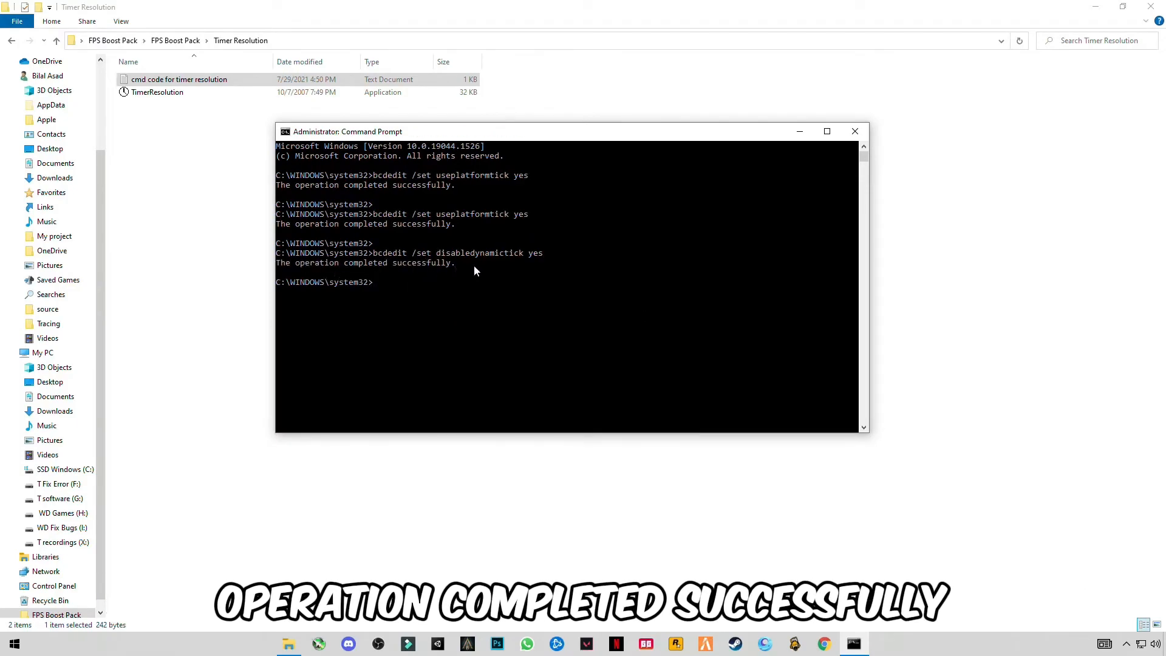
{"action": "left_click", "coordinate": [854, 131]}
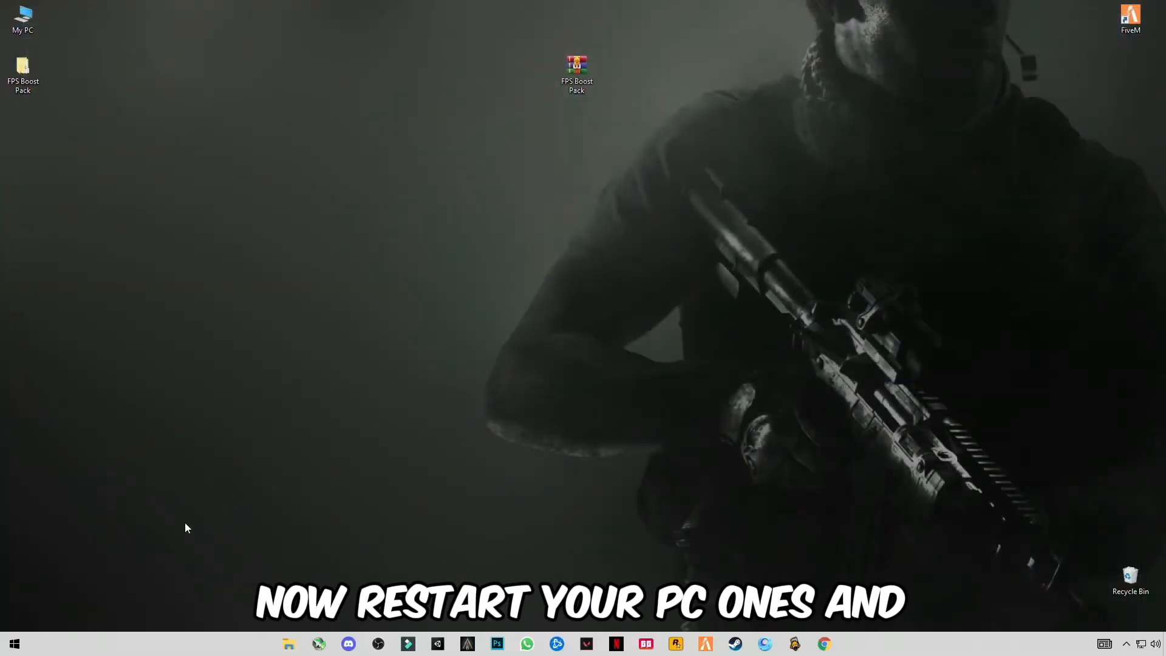
{"action": "mouse_move", "coordinate": [1031, 547]}
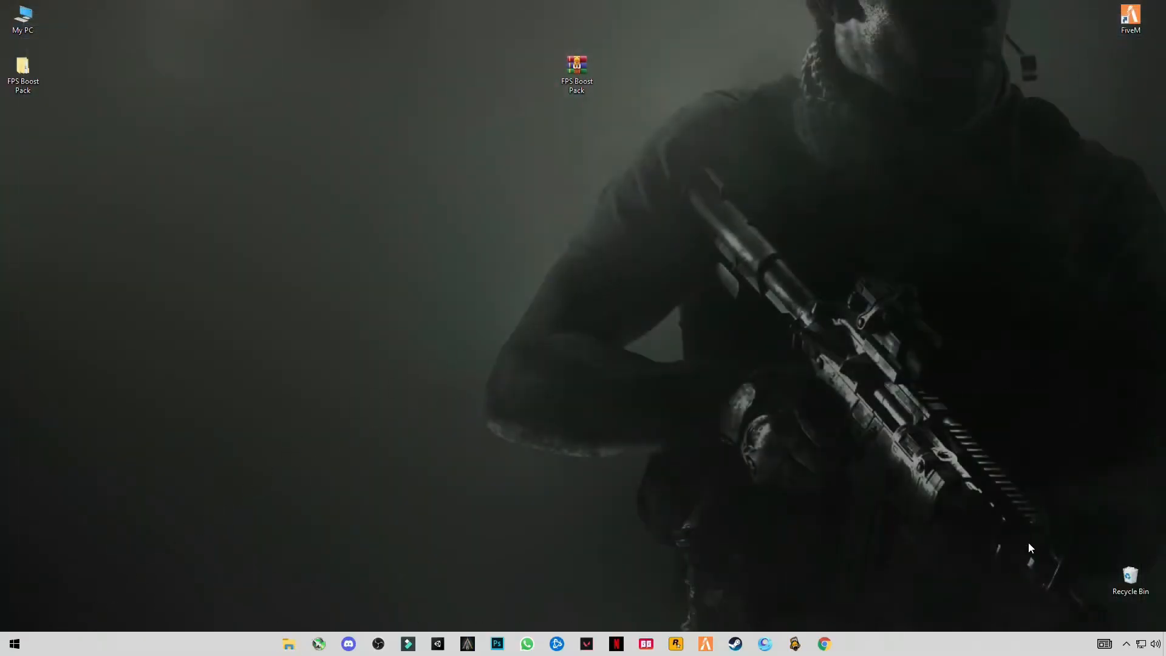